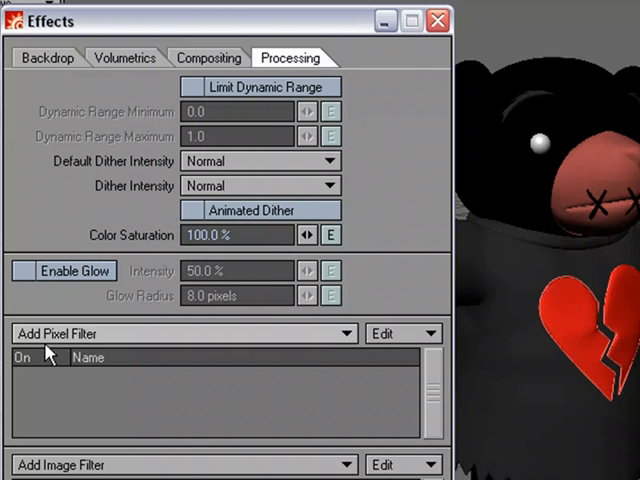
- Add the FiberFilter pixel filter under Effects > Processing
left_click(180, 332)
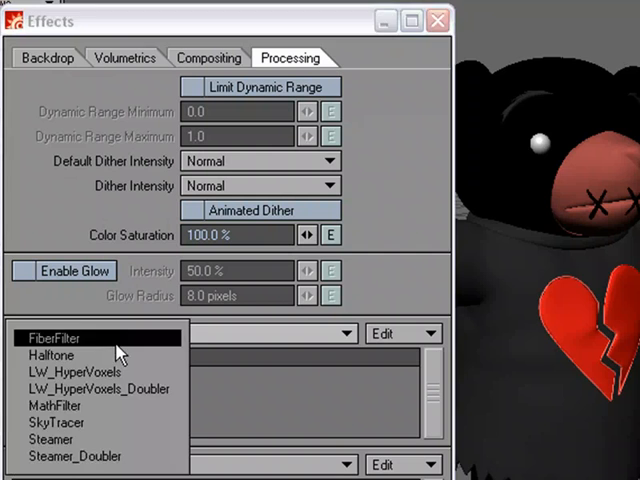
left_click(62, 336)
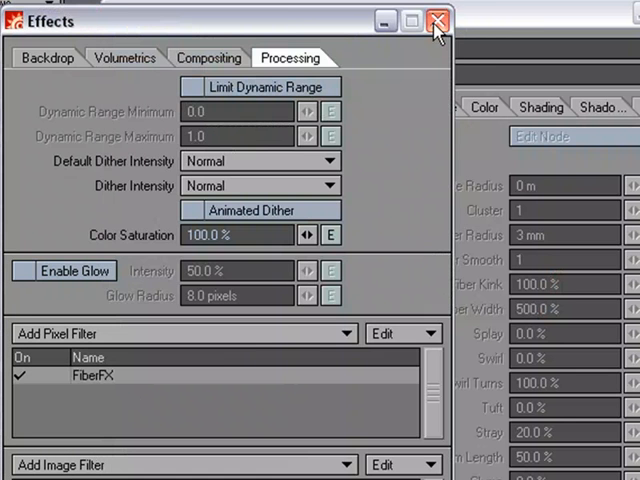
- Close Effects and activate the edwin mesh layer as a FiberFX object
left_click(436, 20)
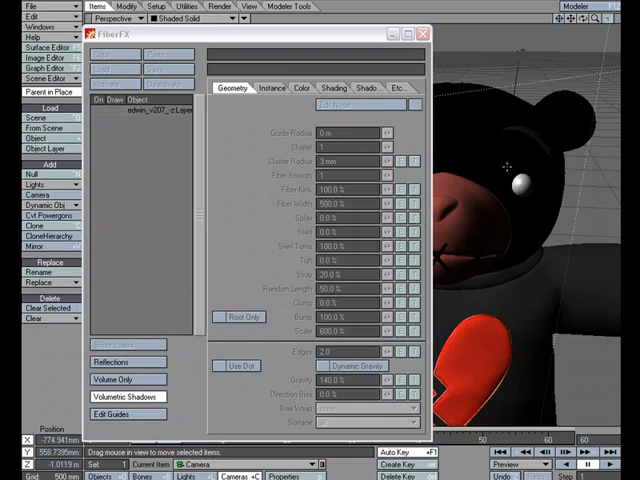
mouse_move(508, 194)
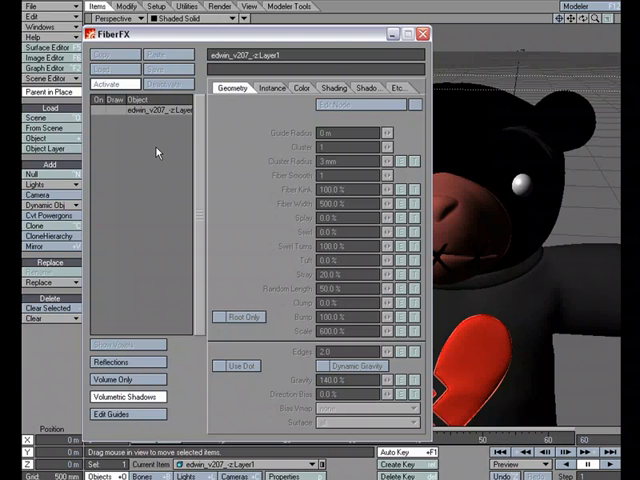
left_click(112, 84)
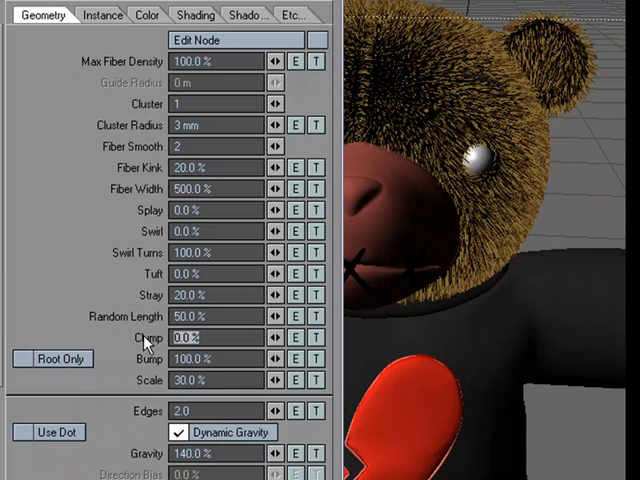
- Set the fur's Clump value to 80% on the Geometry tab
type("80")
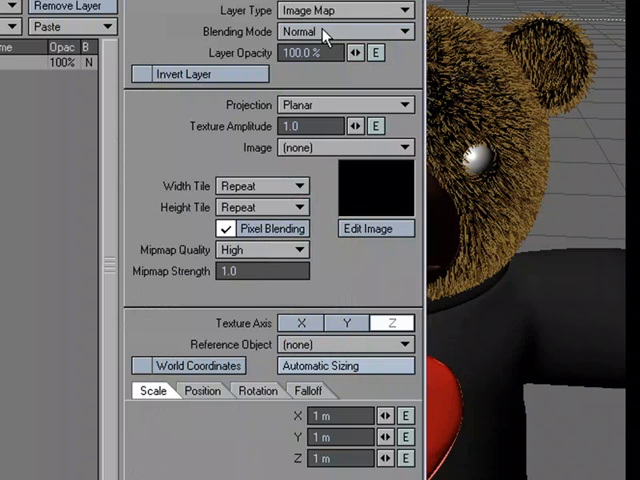
- Make the texture layer a Turbulence procedural scaled 50 mm on X, Y and Z
left_click(344, 10)
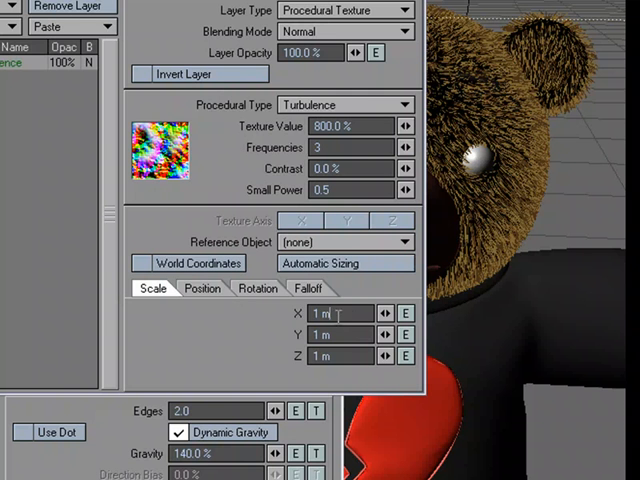
type("50 mm")
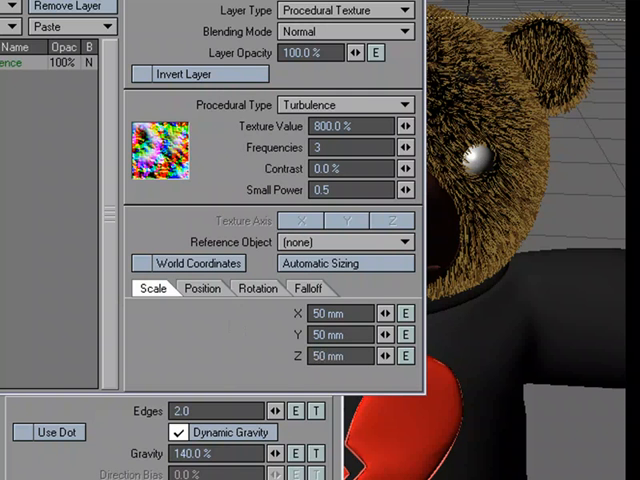
left_click(42, 14)
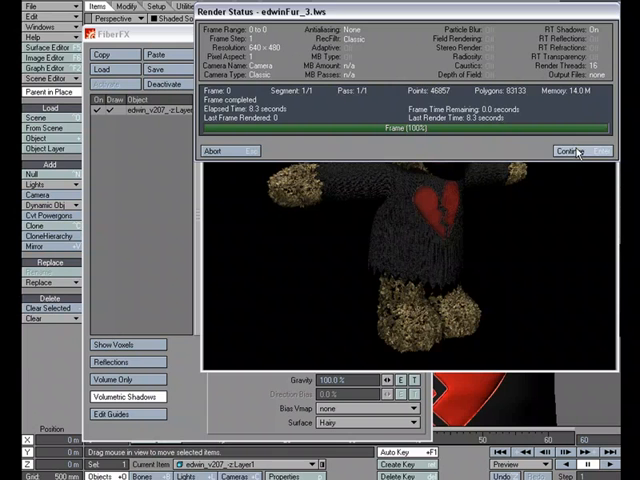
- Render a test frame with F9 and dismiss the Render Status window
left_click(568, 152)
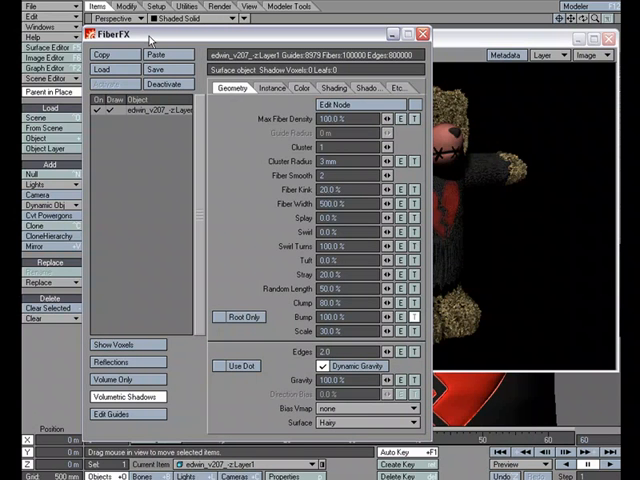
- Set the fur's base and tip colours to reddish-brown maroon shades
left_click(300, 88)
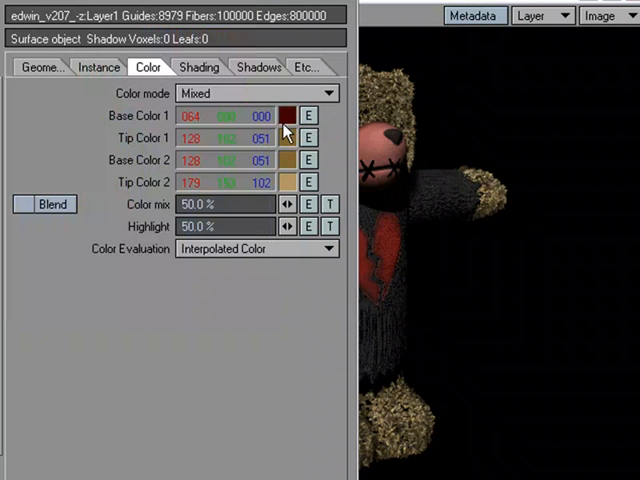
left_click(284, 116)
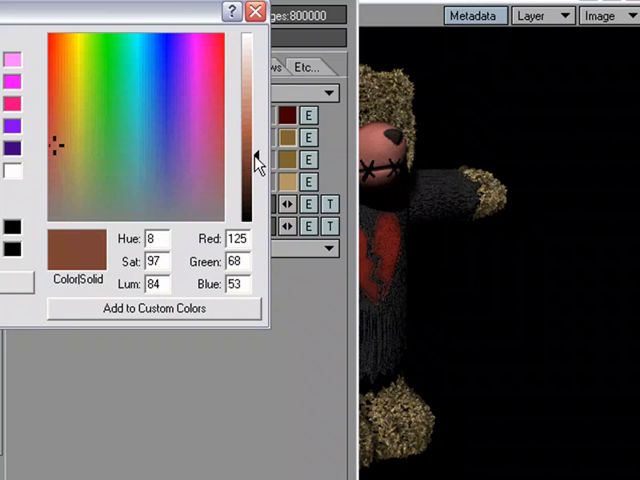
left_click(62, 156)
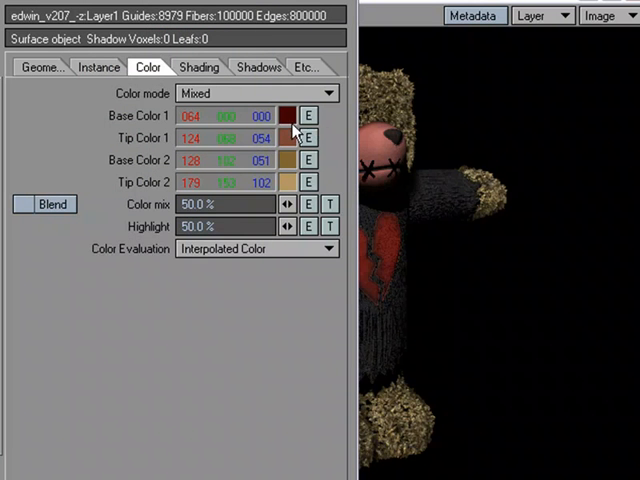
left_click(308, 160)
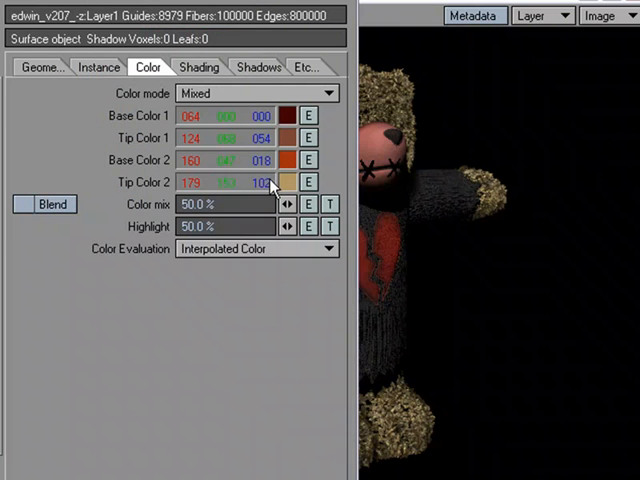
left_click(308, 180)
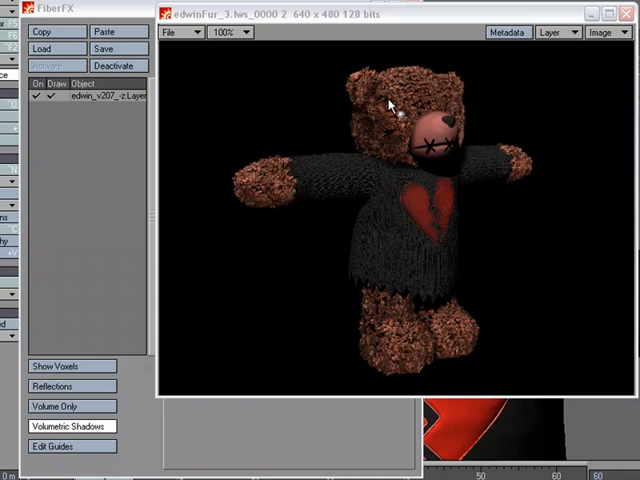
mouse_move(408, 96)
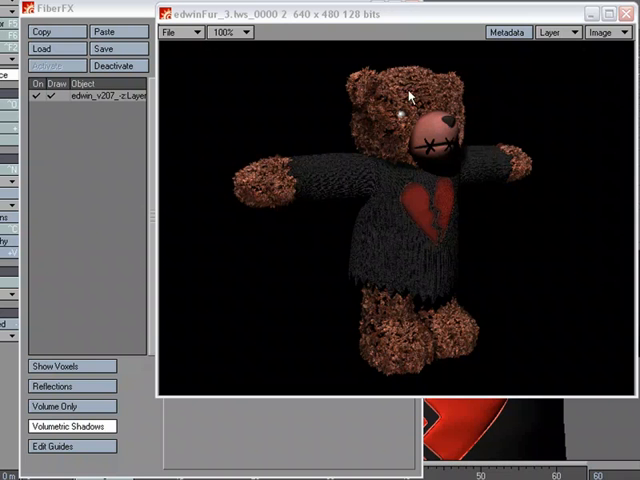
mouse_move(406, 92)
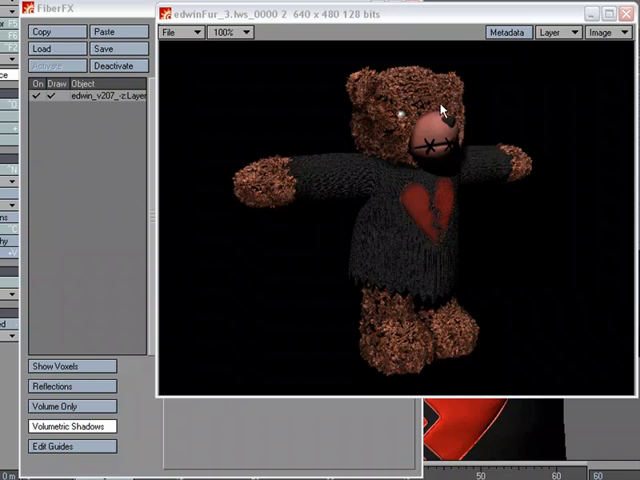
mouse_move(408, 122)
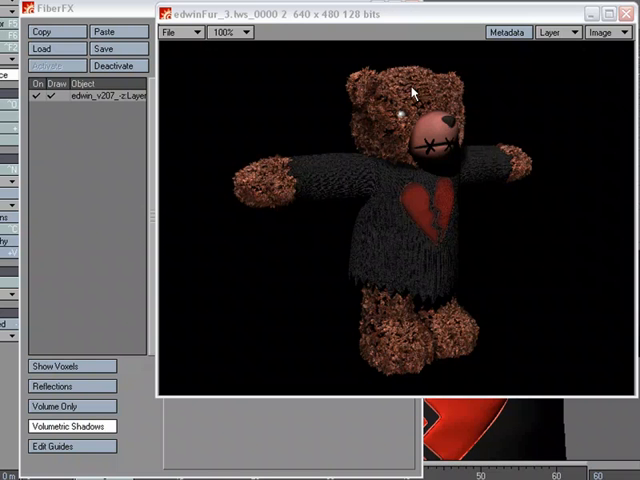
mouse_move(392, 92)
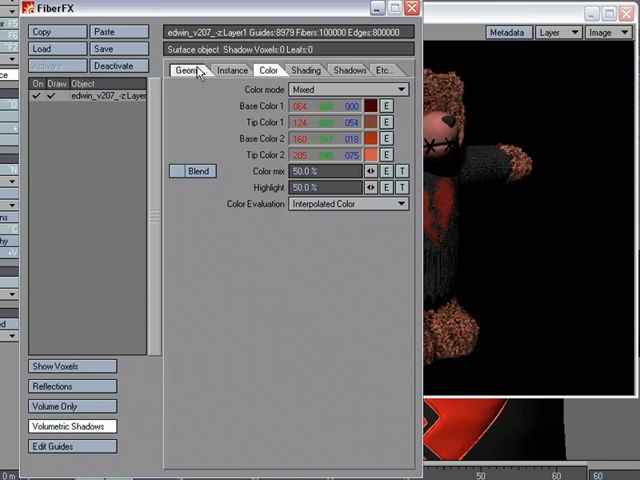
- Restrict the cloned layer's fibers to the Hairy surface and widen them to 500%
left_click(192, 70)
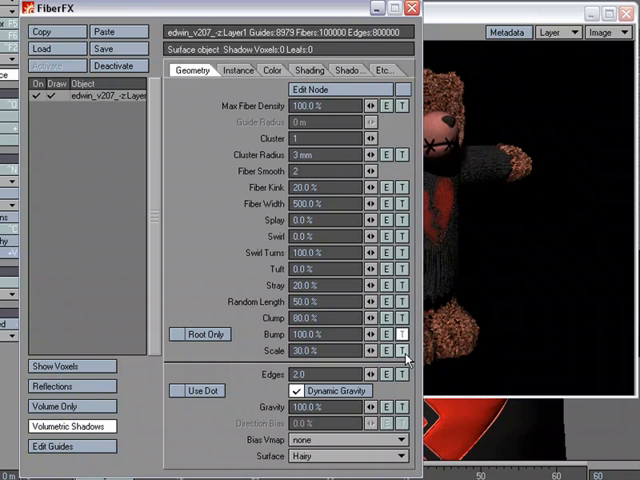
mouse_move(402, 358)
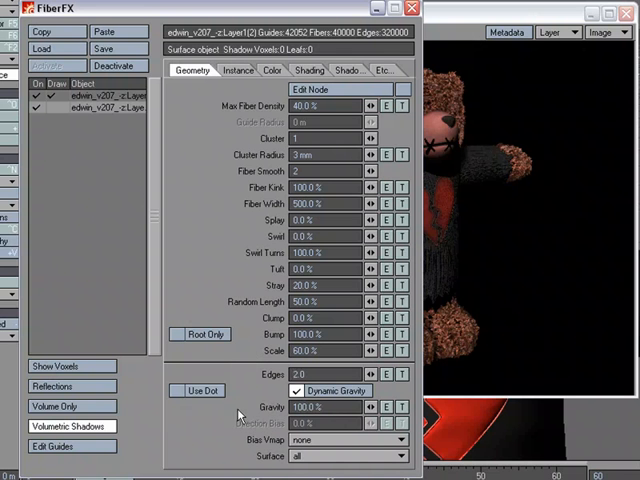
left_click(344, 456)
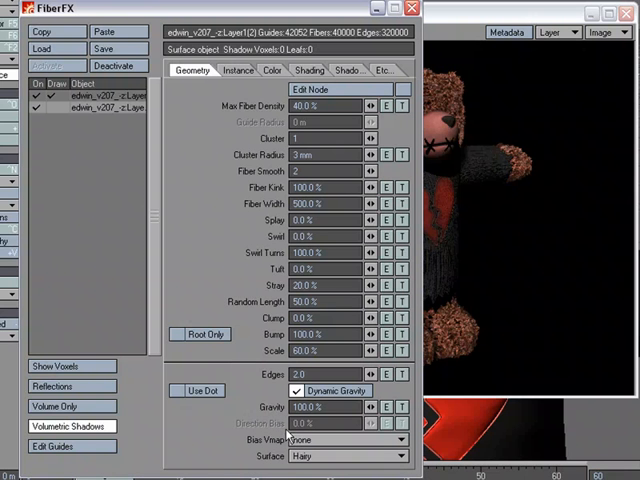
mouse_move(284, 432)
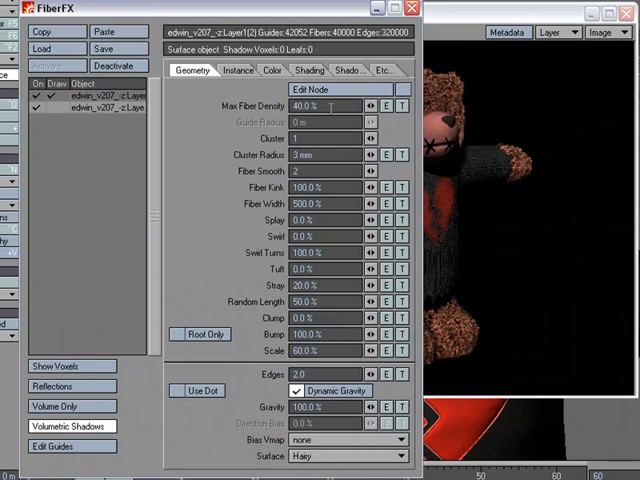
mouse_move(308, 188)
type("0")
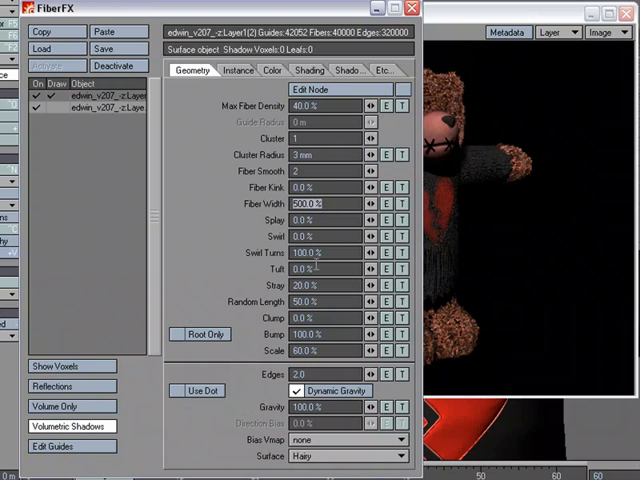
mouse_move(308, 250)
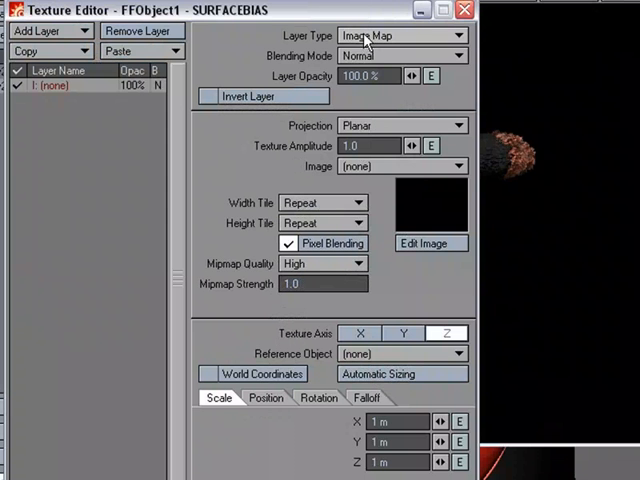
left_click(400, 36)
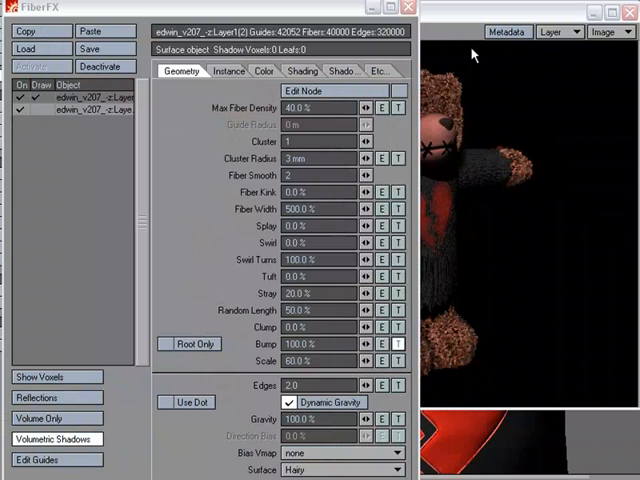
- Set the second layer's Base Color 1 to a mid-brown
left_click(260, 70)
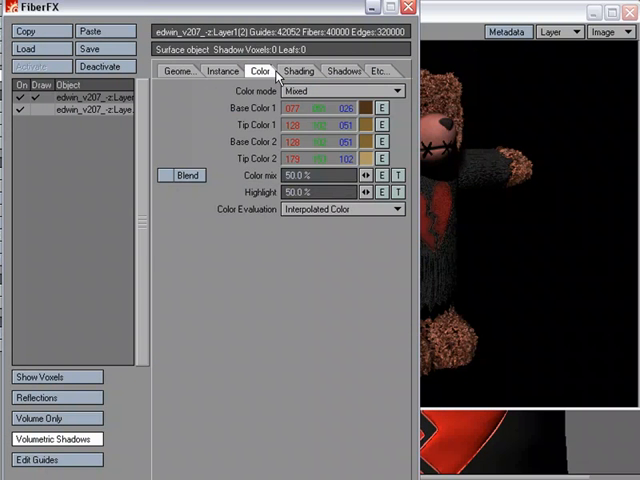
left_click(340, 90)
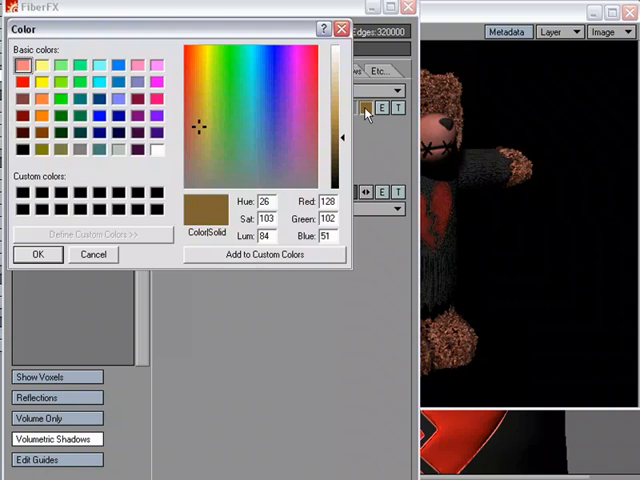
mouse_move(248, 126)
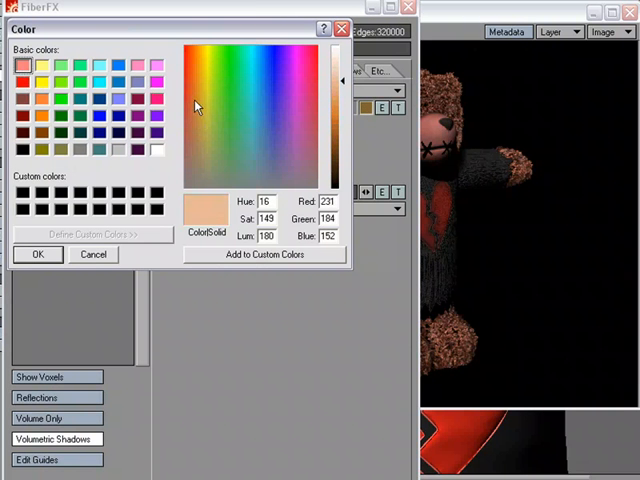
left_click(192, 156)
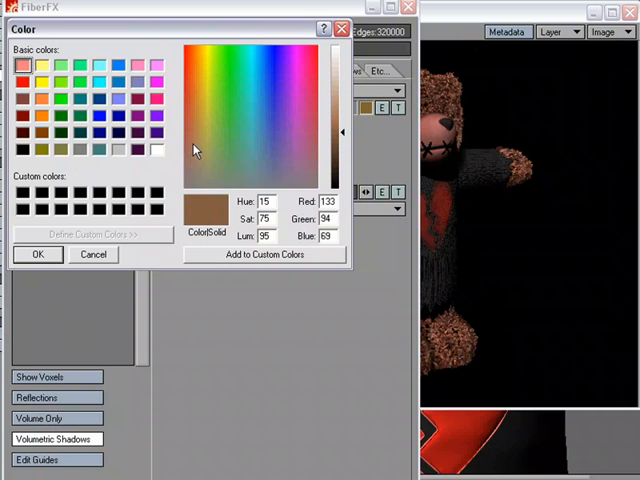
left_click(38, 252)
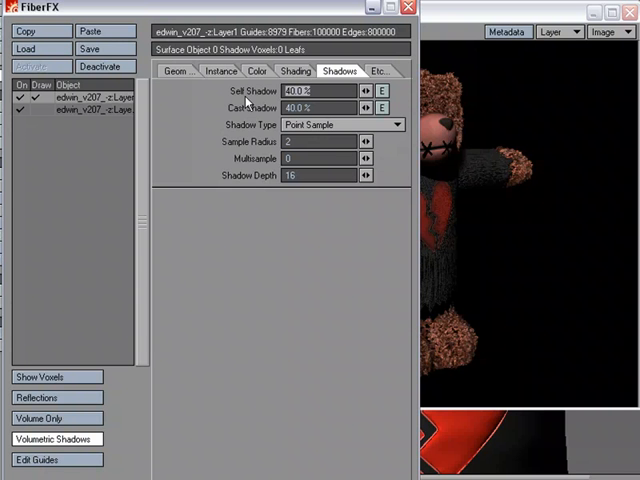
- Render the scene to check the 40% self and cast shadows on the fur
left_click(180, 72)
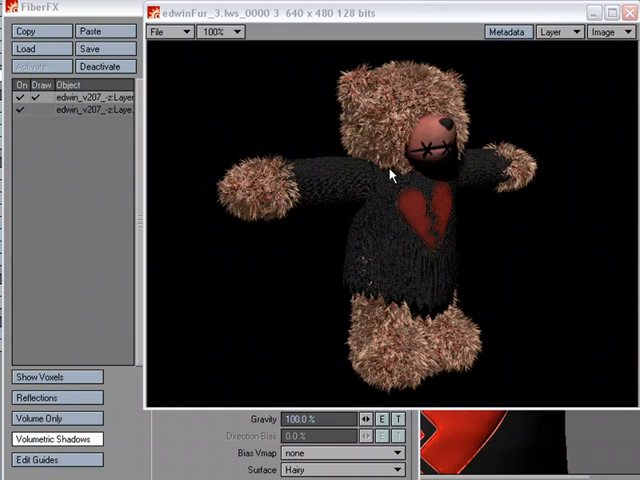
mouse_move(398, 356)
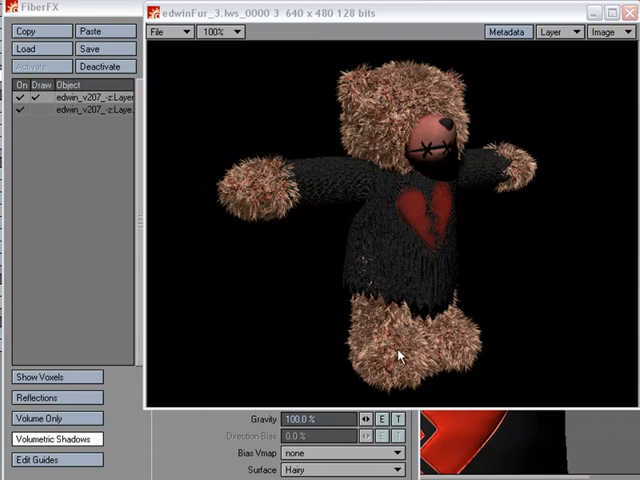
mouse_move(416, 364)
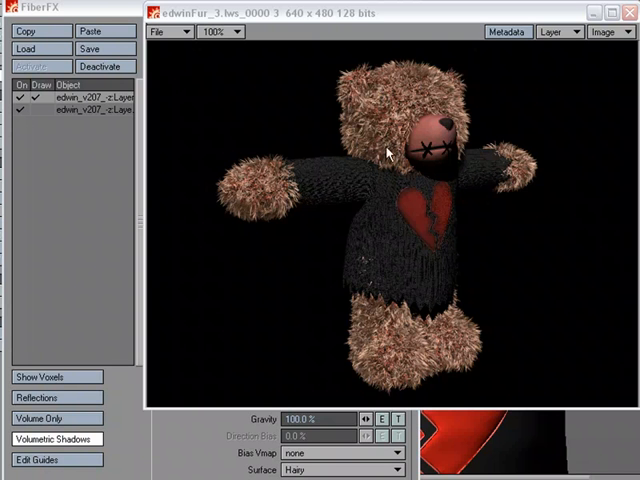
mouse_move(302, 310)
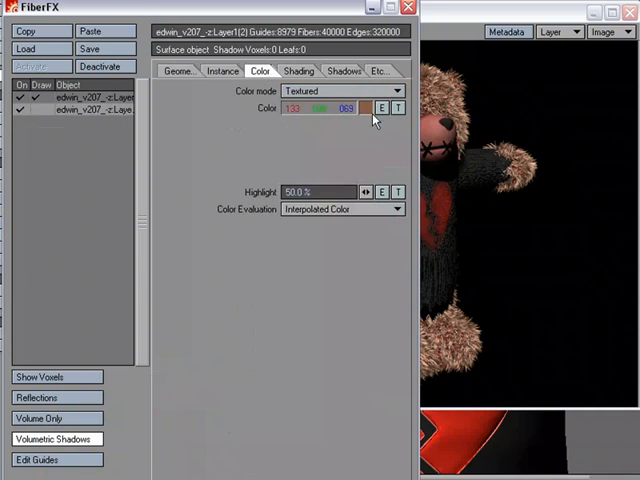
- Choose a dark brown for the stray-fiber layer's textured colour
left_click(370, 108)
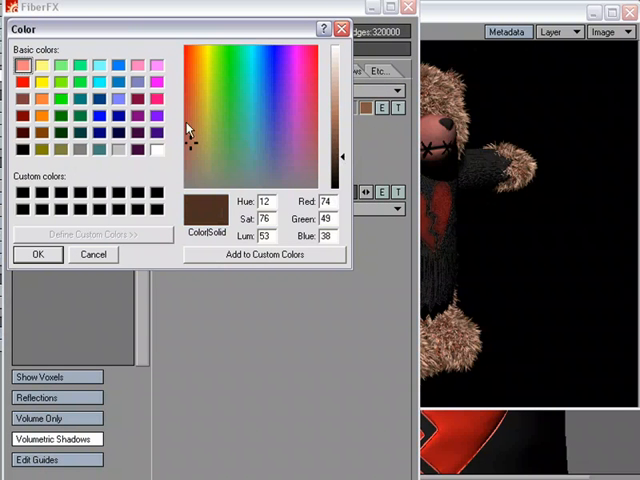
left_click(210, 108)
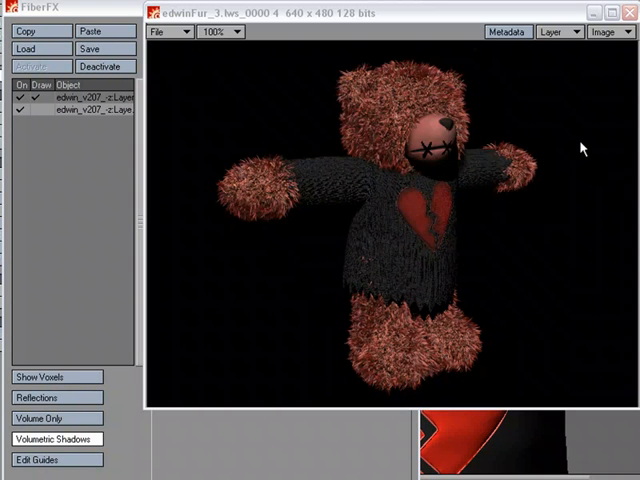
mouse_move(378, 88)
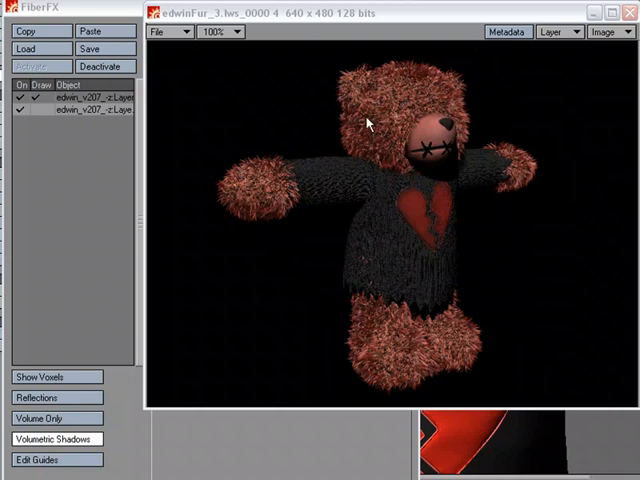
mouse_move(380, 128)
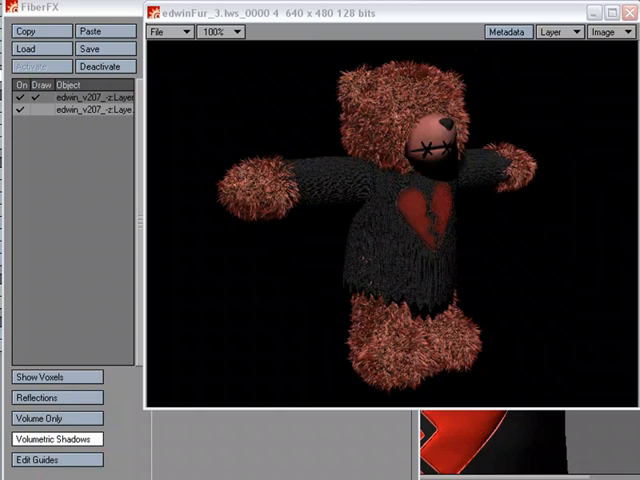
mouse_move(398, 98)
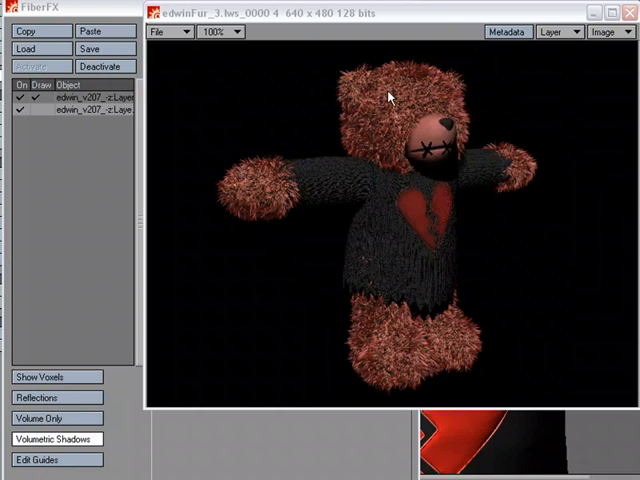
mouse_move(390, 224)
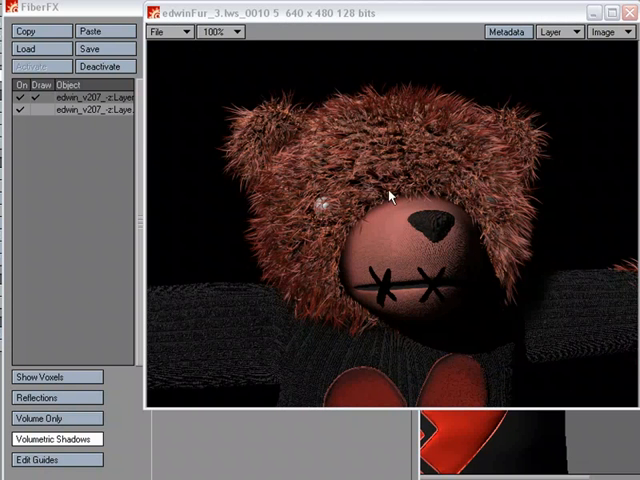
mouse_move(392, 148)
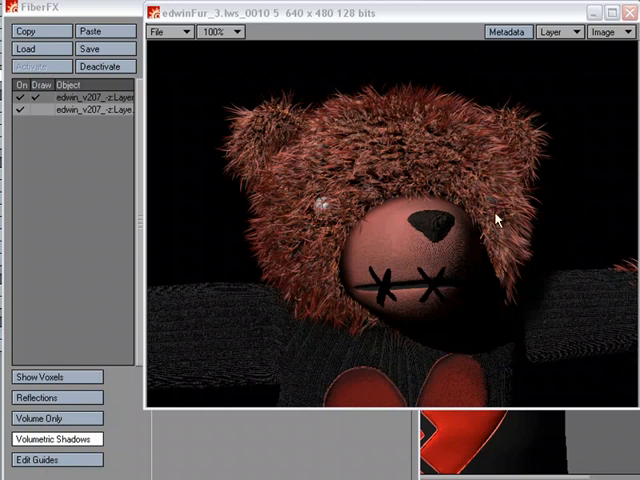
mouse_move(428, 124)
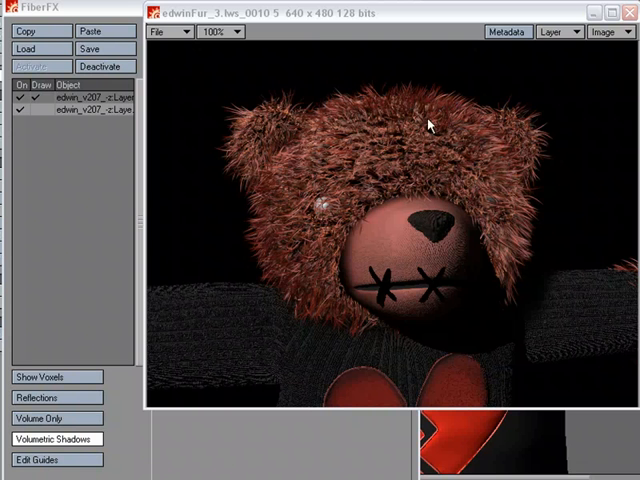
mouse_move(76, 104)
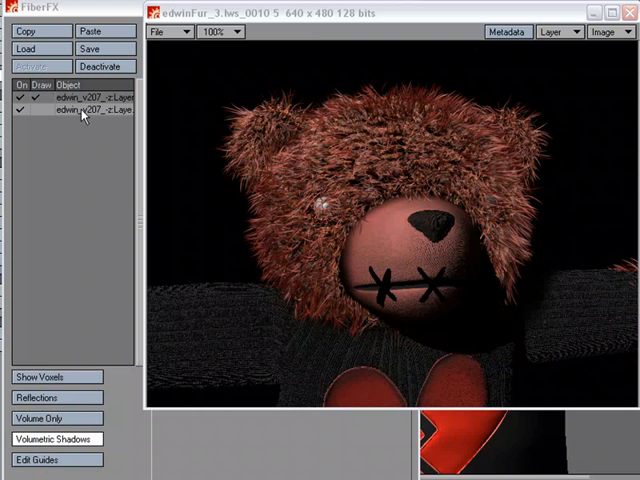
mouse_move(88, 260)
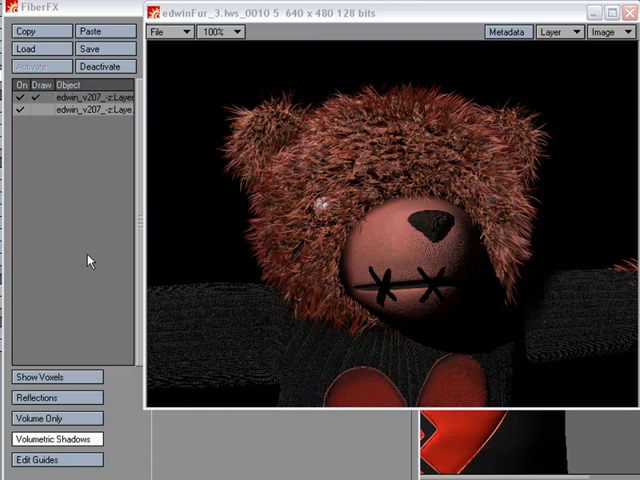
mouse_move(250, 218)
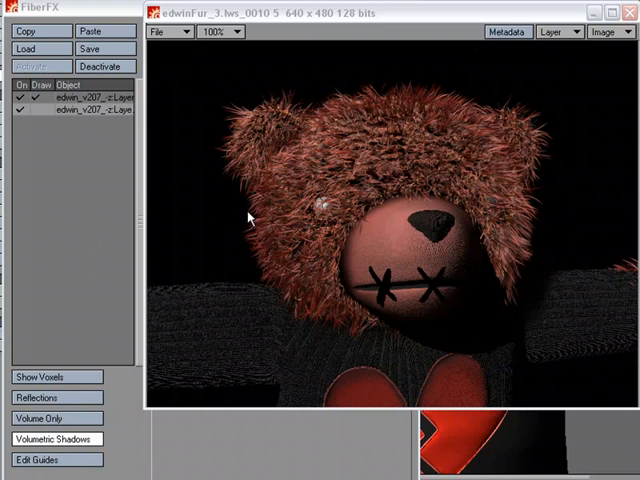
mouse_move(370, 148)
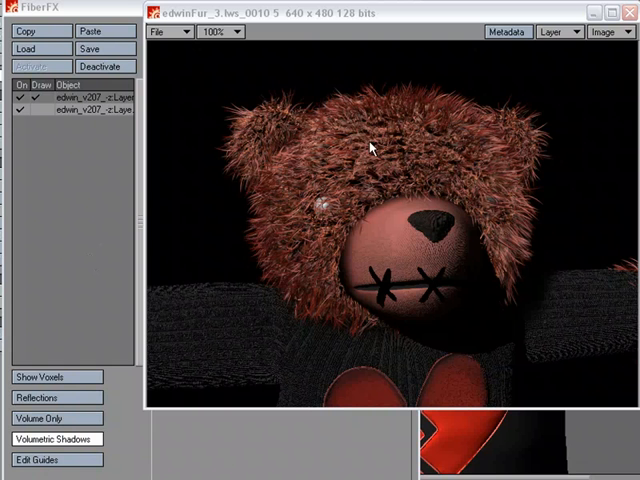